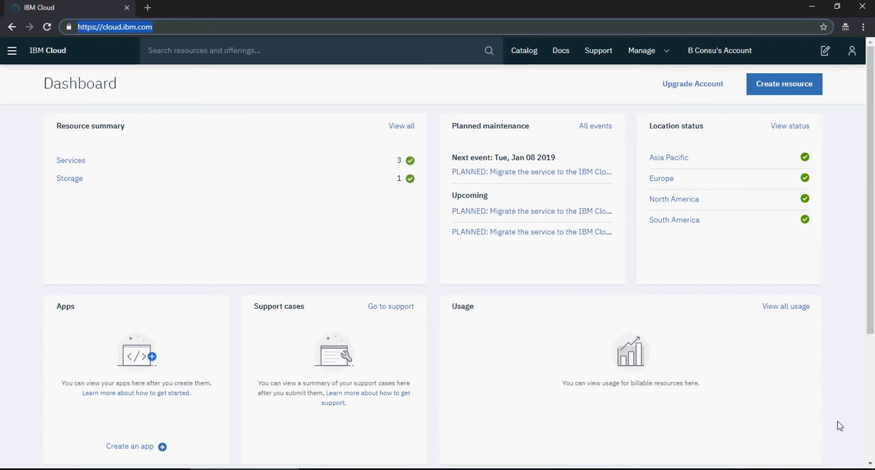
pyautogui.moveTo(637, 324)
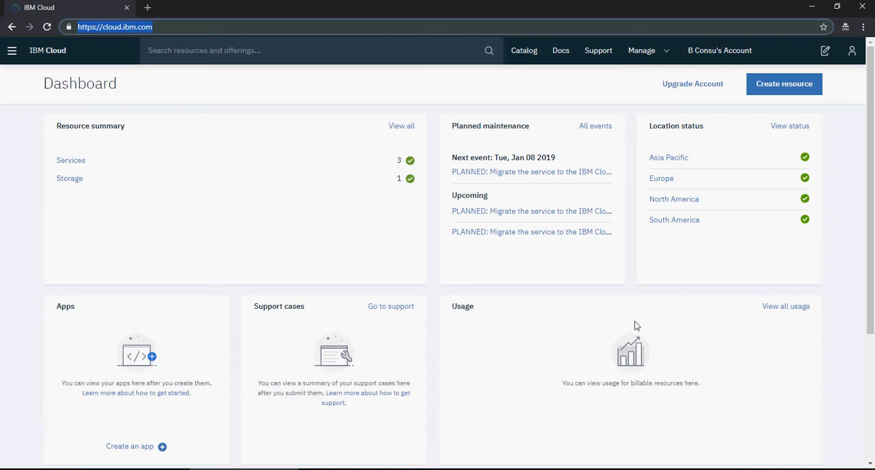
pyautogui.moveTo(122, 36)
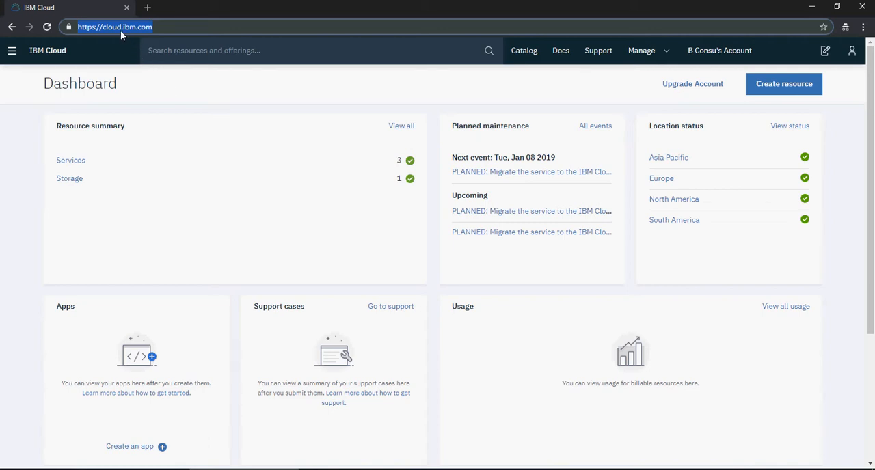
# Open the IBM Cloud navigation menu and scroll down the categories toward Watson.
pyautogui.click(12, 50)
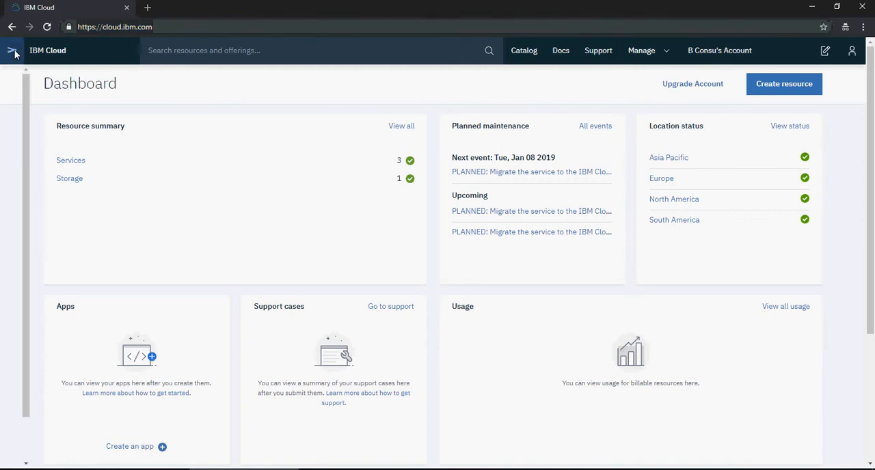
pyautogui.click(11, 50)
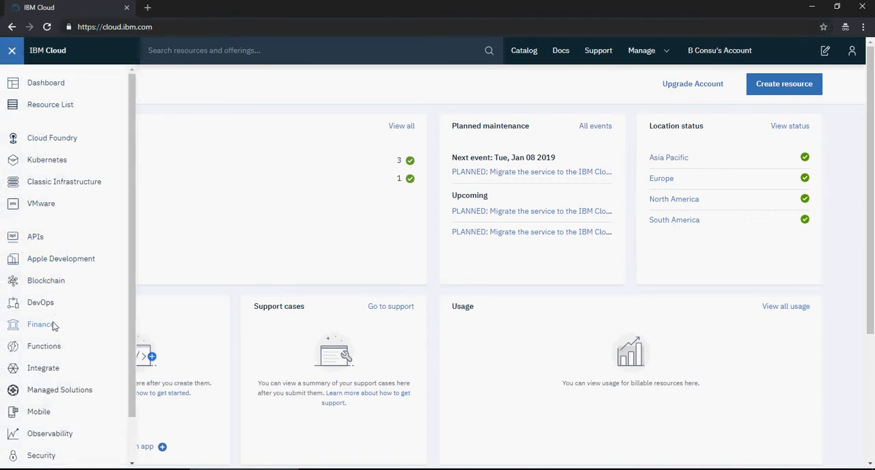
pyautogui.moveTo(43, 325)
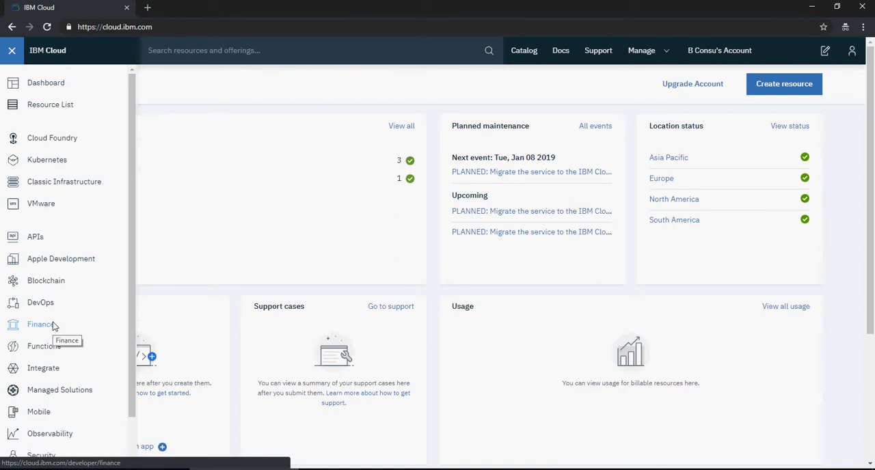
pyautogui.scroll(-3)
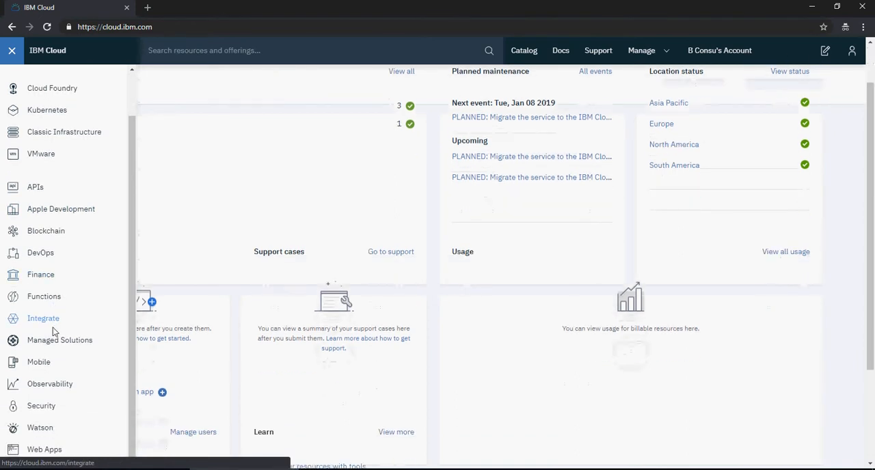
pyautogui.moveTo(40, 428)
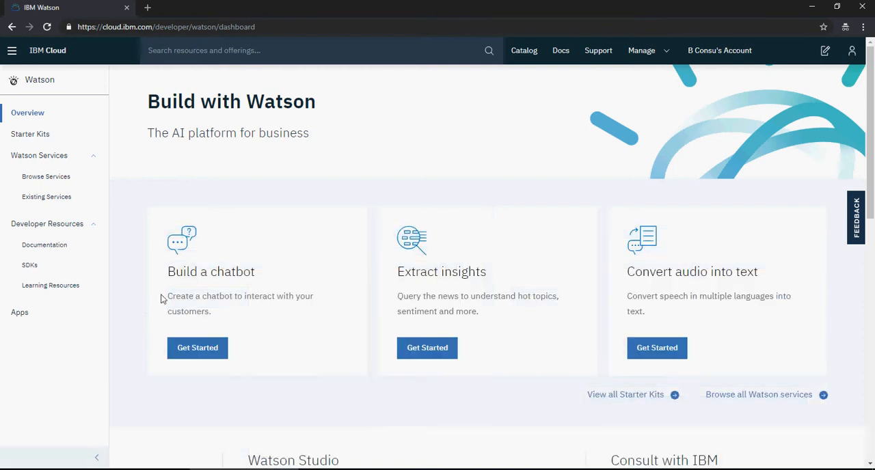
pyautogui.moveTo(406, 279)
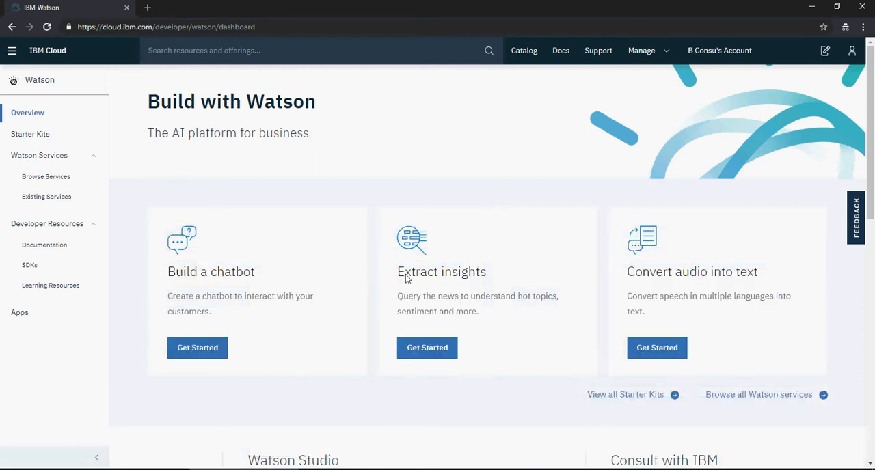
pyautogui.moveTo(485, 324)
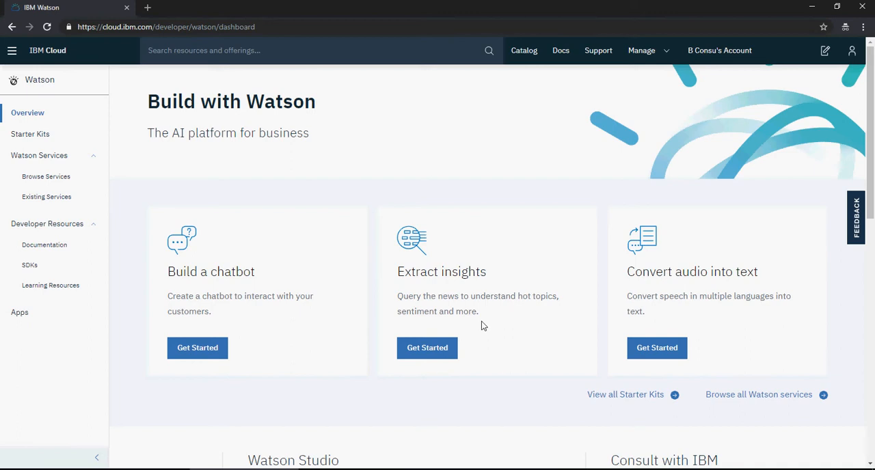
pyautogui.moveTo(197, 348)
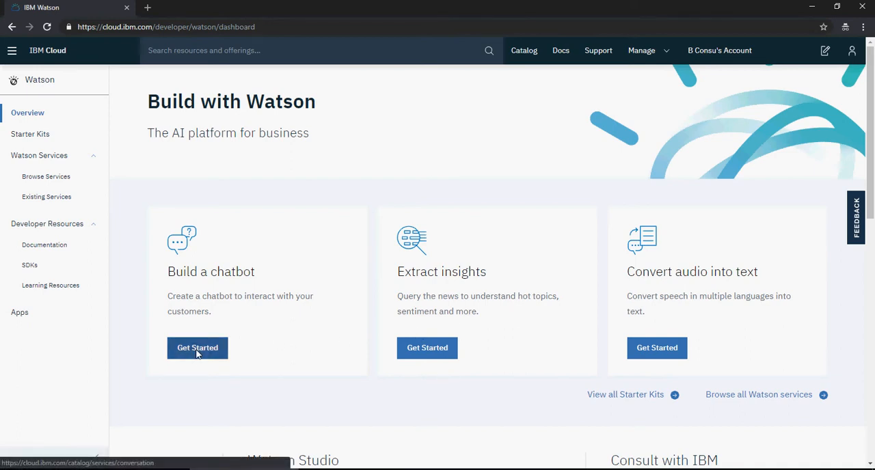
# Start a Watson Assistant chatbot service named 'Watson Assistant - BDCS'.
pyautogui.click(198, 348)
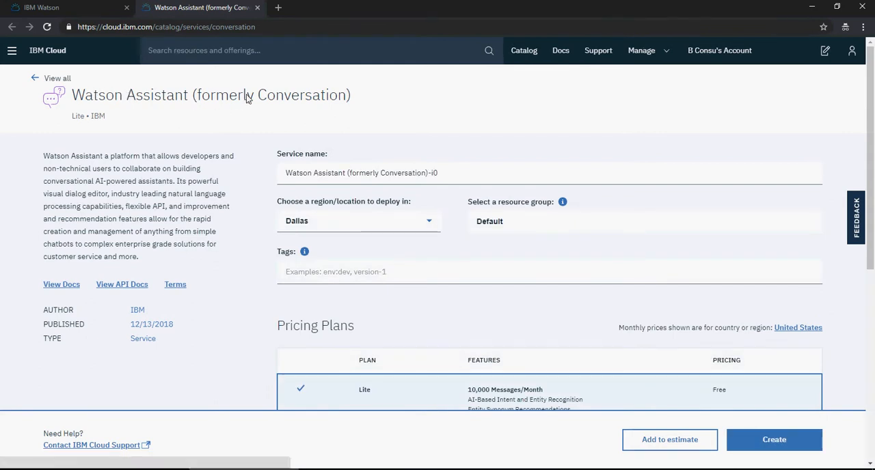
pyautogui.moveTo(312, 101)
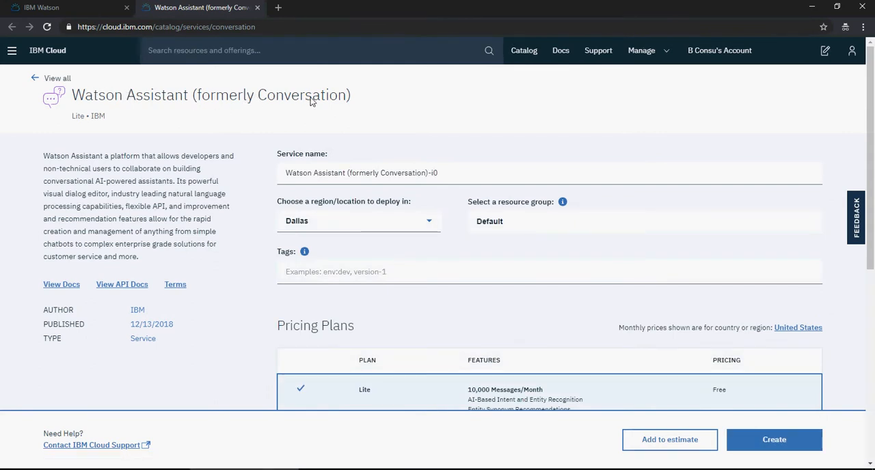
pyautogui.moveTo(287, 164)
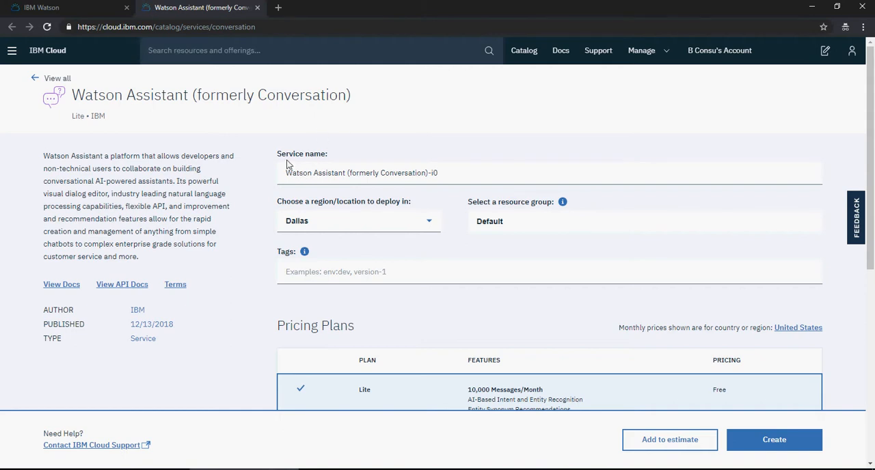
pyautogui.moveTo(349, 176)
pyautogui.write('Watson Assistant - Book Recomme')
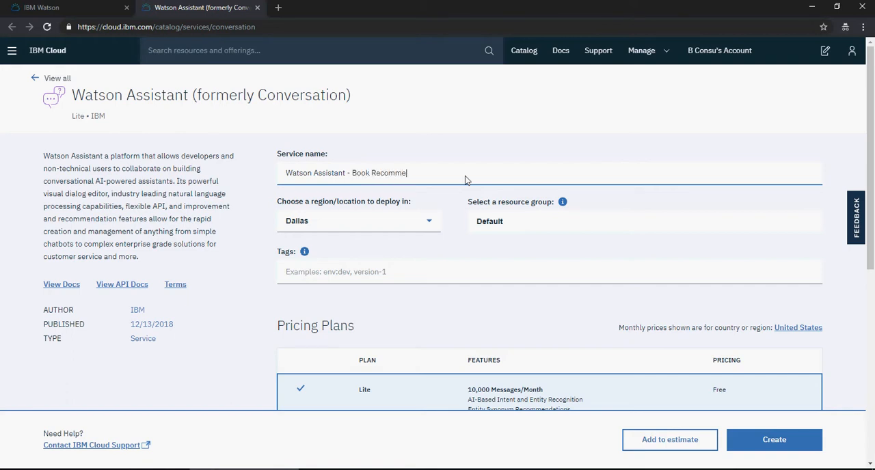
pyautogui.write('ndation')
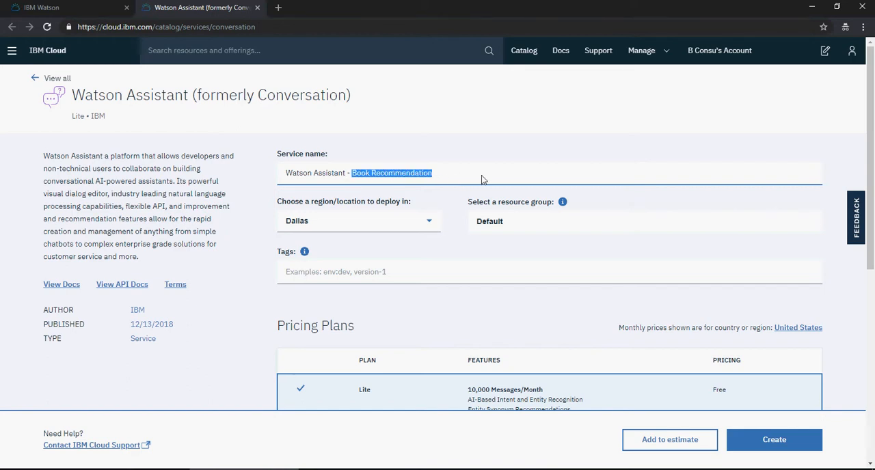
pyautogui.write('B')
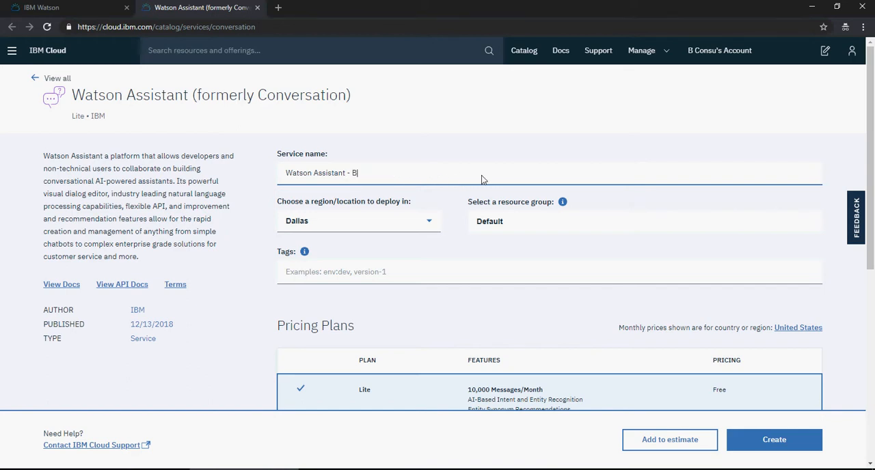
pyautogui.write('DCS')
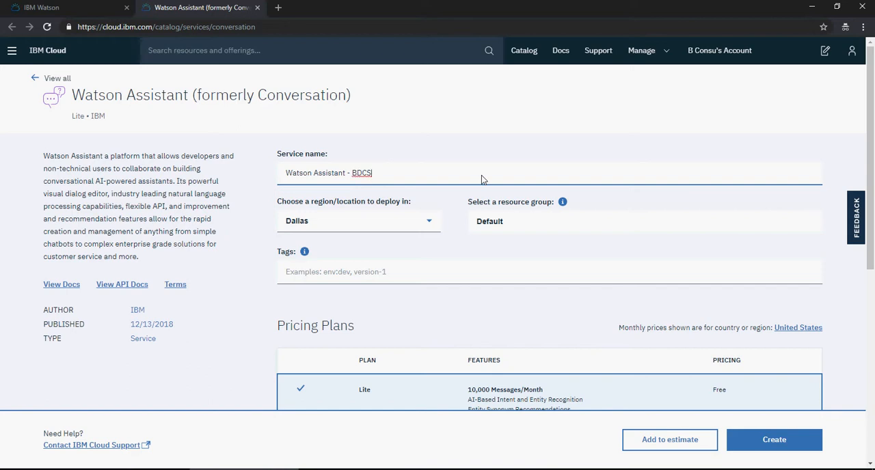
pyautogui.scroll(-3)
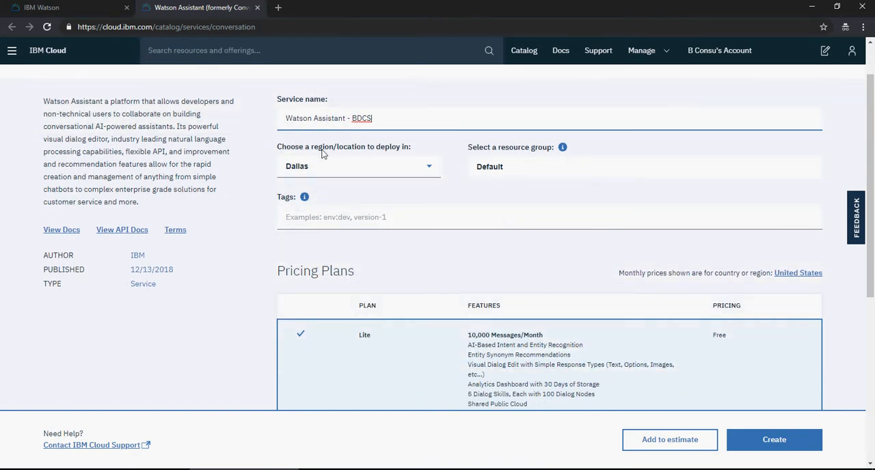
# Tag the Watson Assistant service with 'dev'.
pyautogui.click(358, 167)
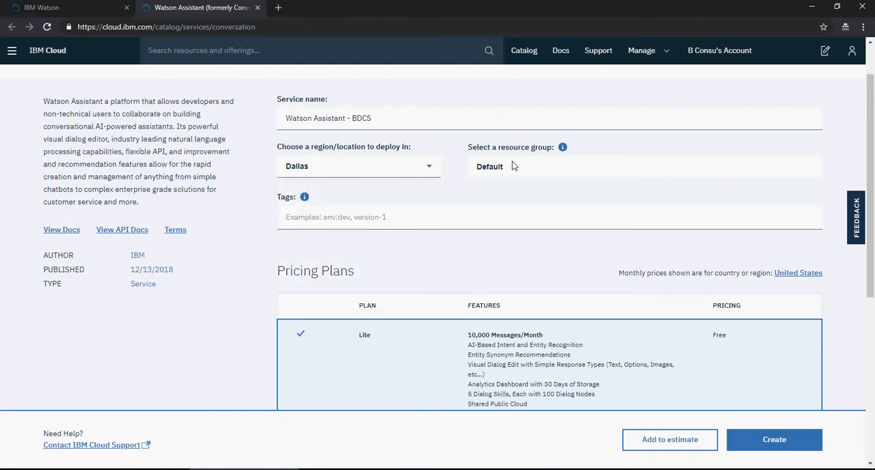
pyautogui.moveTo(305, 197)
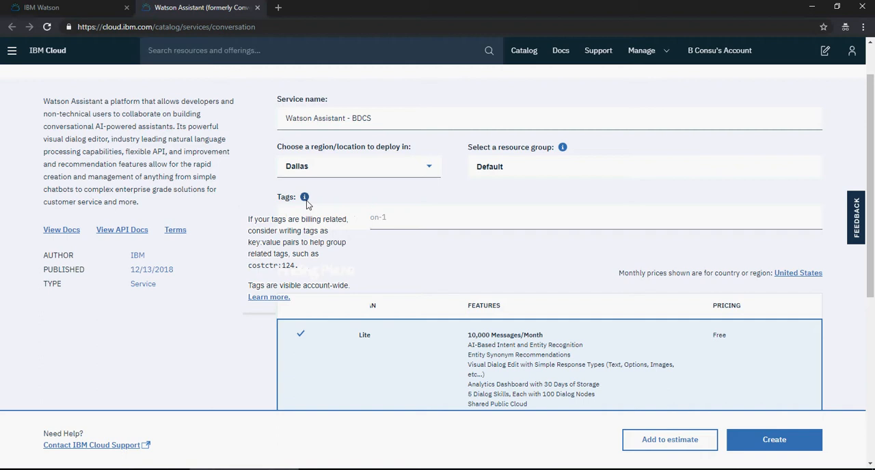
pyautogui.moveTo(402, 217)
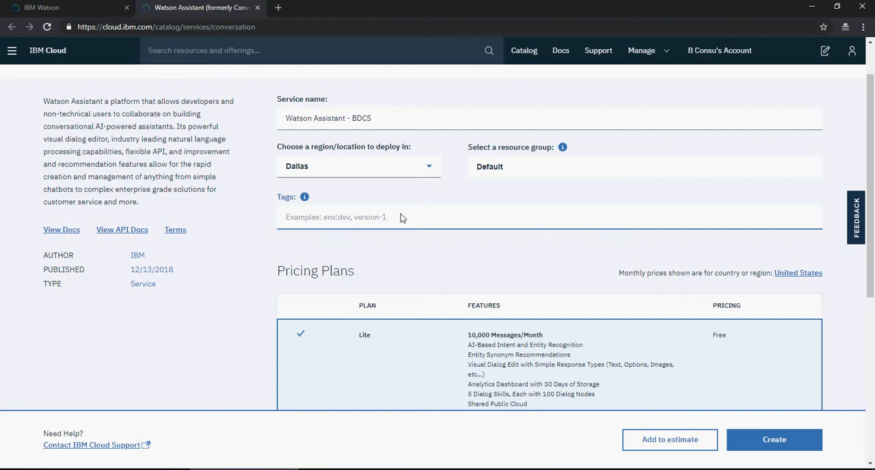
pyautogui.write('dev')
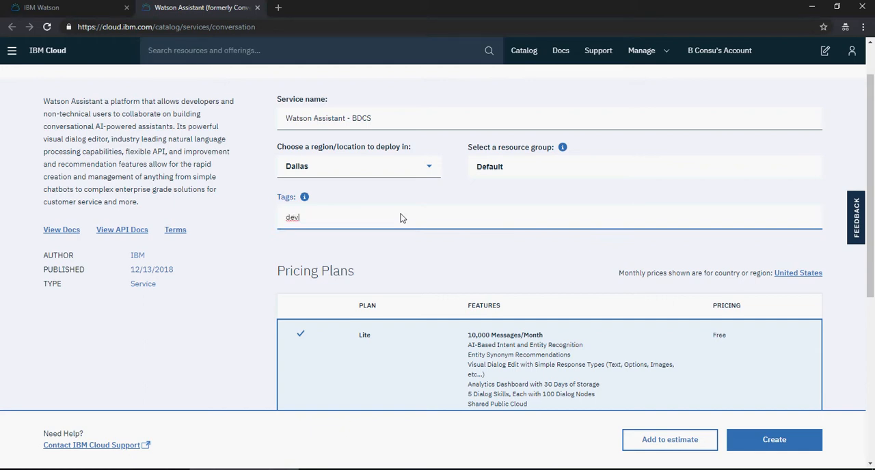
pyautogui.press('Enter')
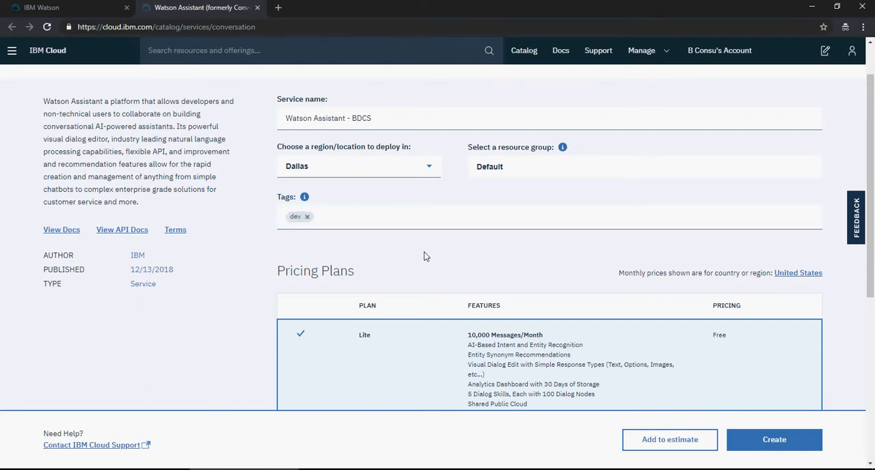
# Scroll through the Standard, Plus and Premium plans while keeping the Lite plan selected.
pyautogui.scroll(-3)
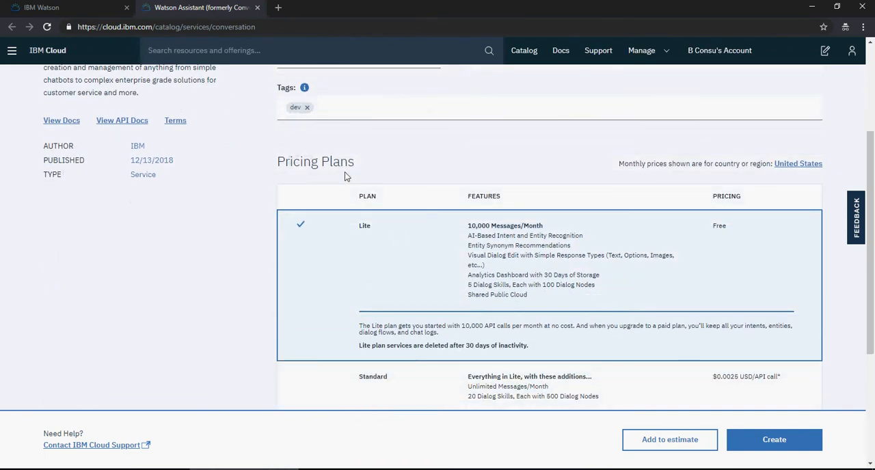
pyautogui.scroll(-3)
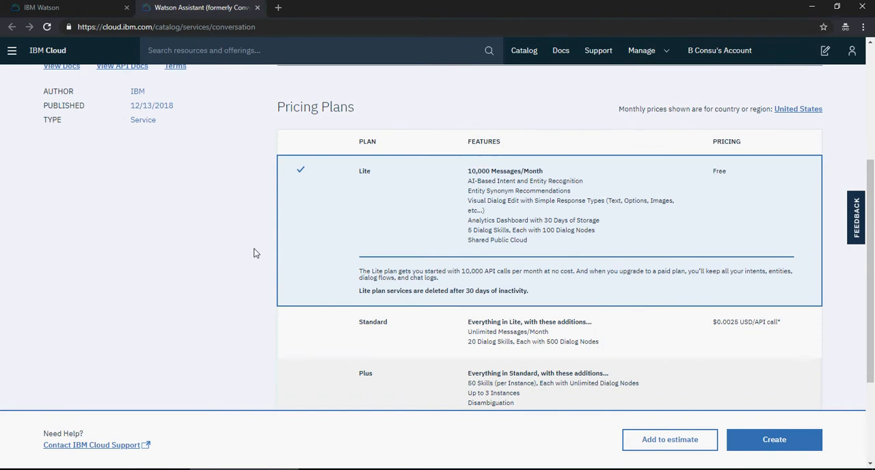
pyautogui.moveTo(259, 249)
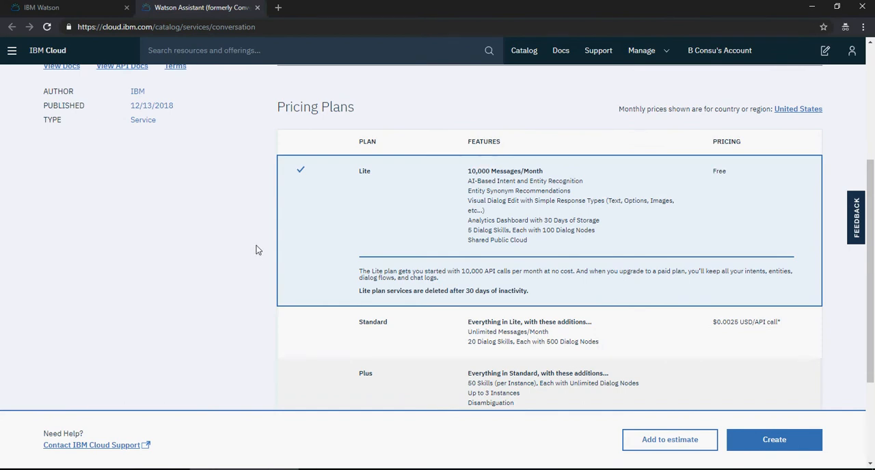
pyautogui.moveTo(463, 179)
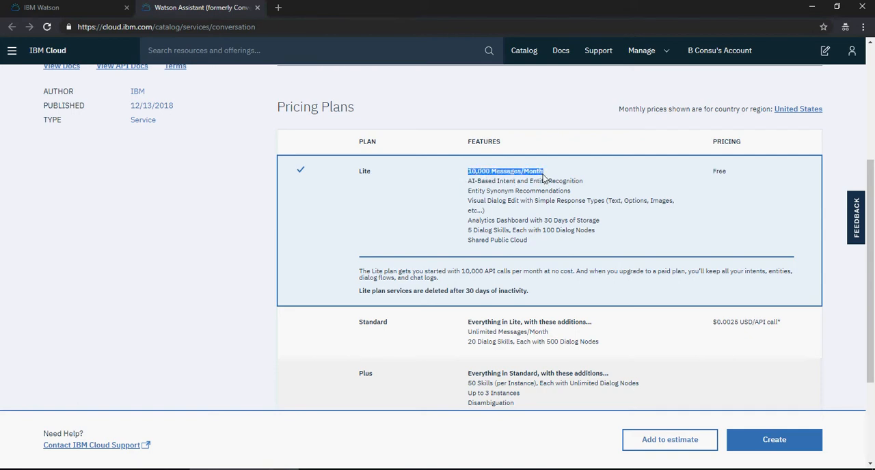
pyautogui.moveTo(513, 200)
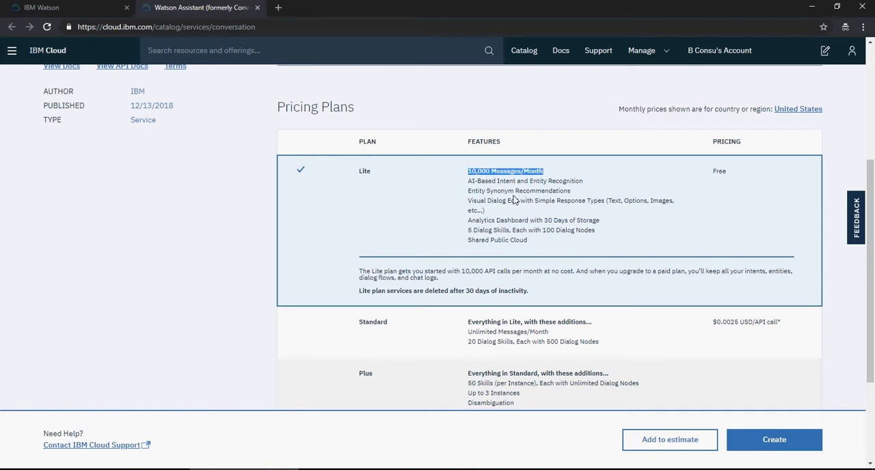
pyautogui.moveTo(419, 185)
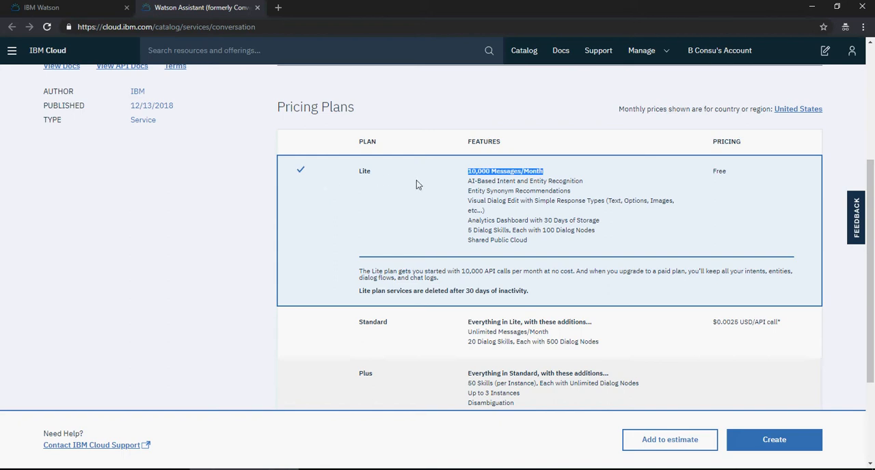
pyautogui.moveTo(376, 184)
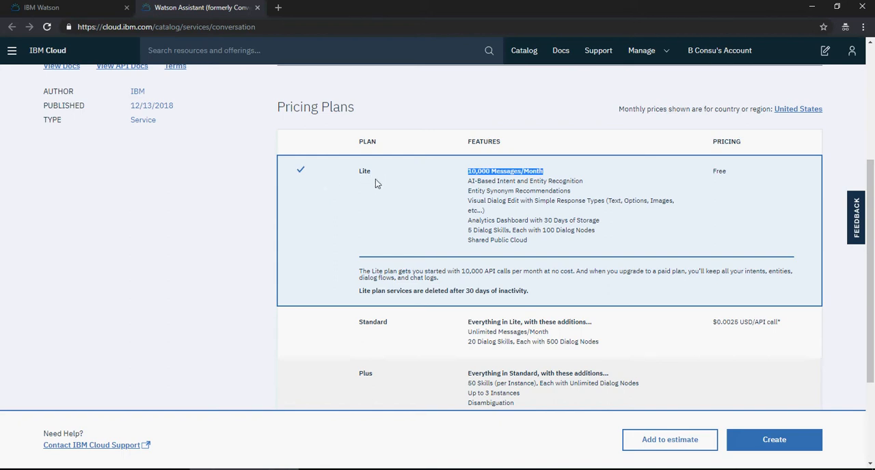
pyautogui.moveTo(408, 192)
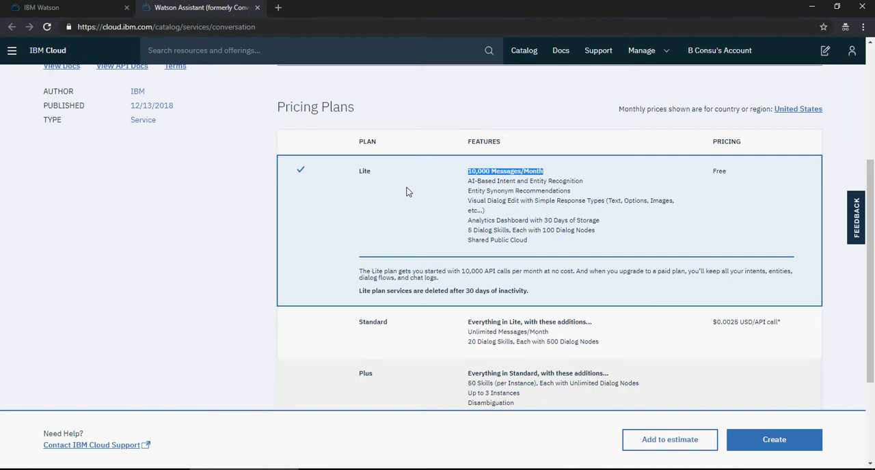
pyautogui.scroll(-3)
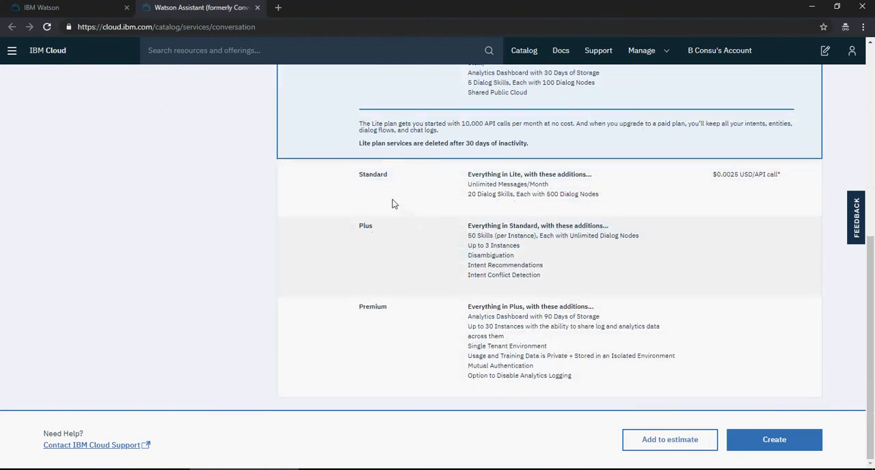
pyautogui.moveTo(401, 335)
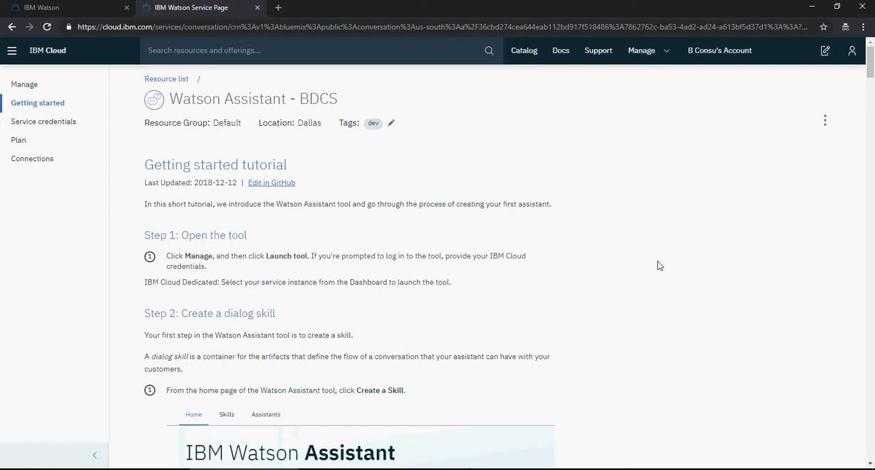
pyautogui.moveTo(335, 238)
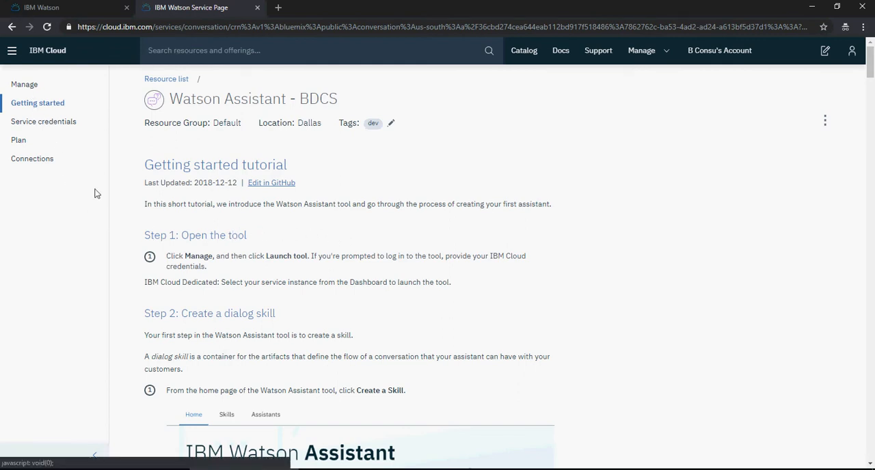
# Select the Watson Assistant - BDCS service name and switch to its Manage page.
pyautogui.scroll(-3)
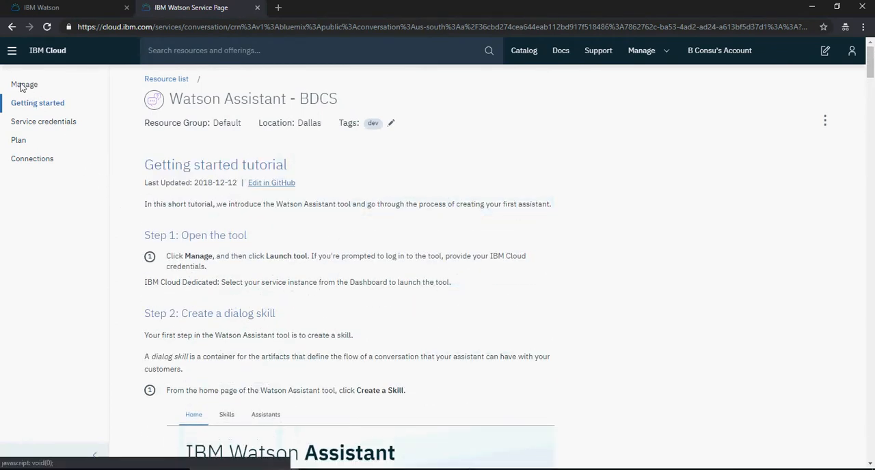
pyautogui.doubleClick(253, 100)
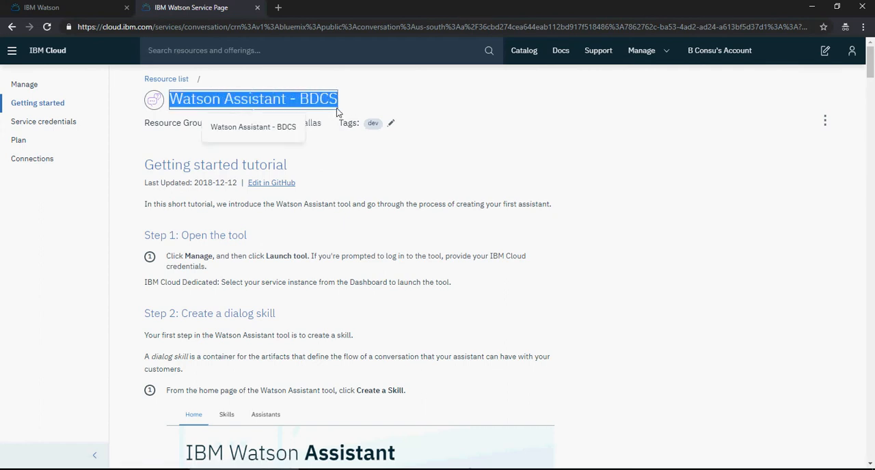
pyautogui.click(24, 84)
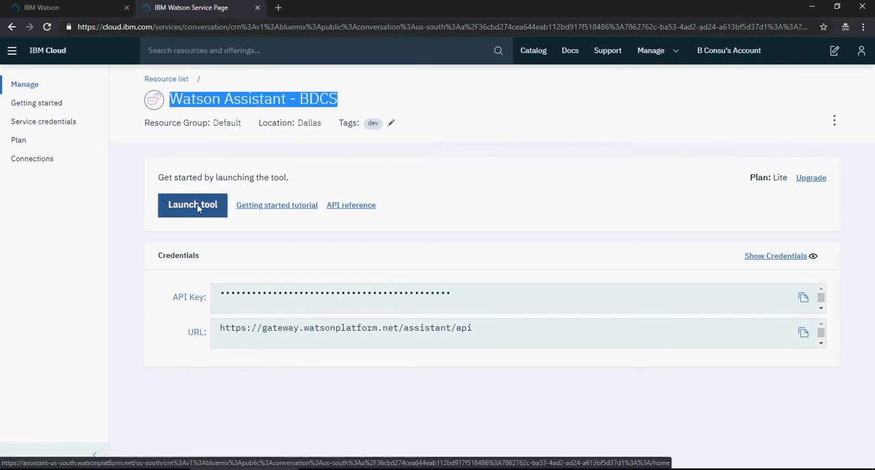
# Launch the Watson Assistant tool in a new tab from the Manage page.
pyautogui.click(192, 205)
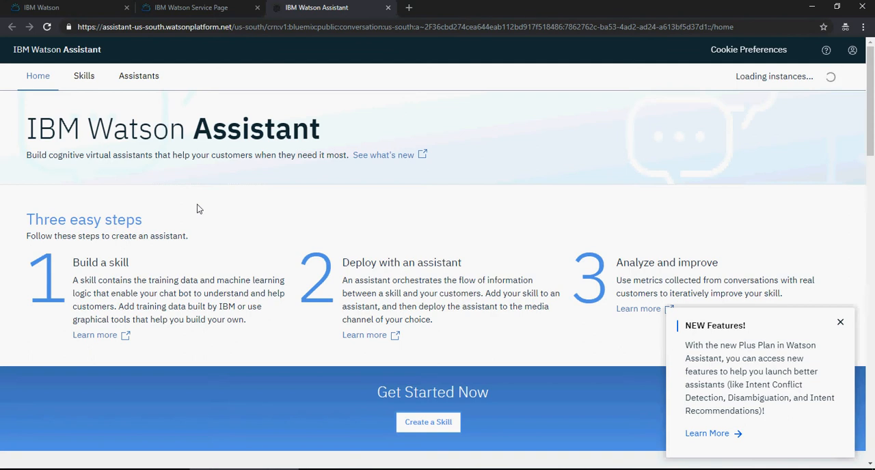
pyautogui.click(840, 322)
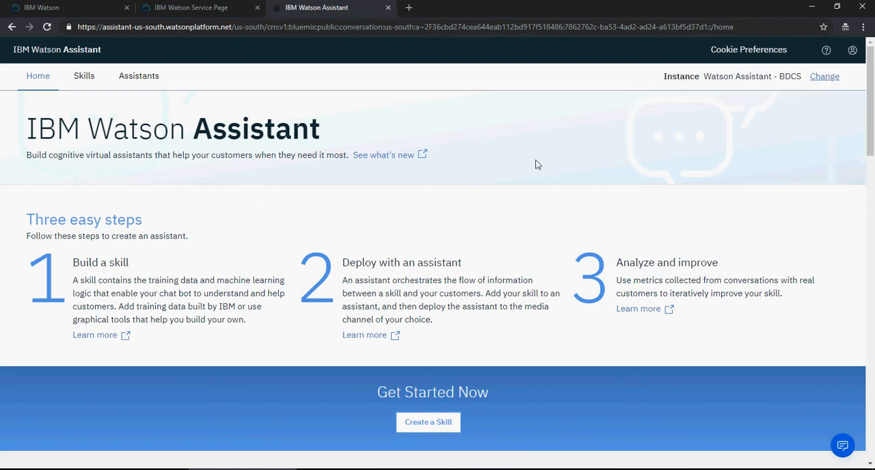
pyautogui.moveTo(102, 120)
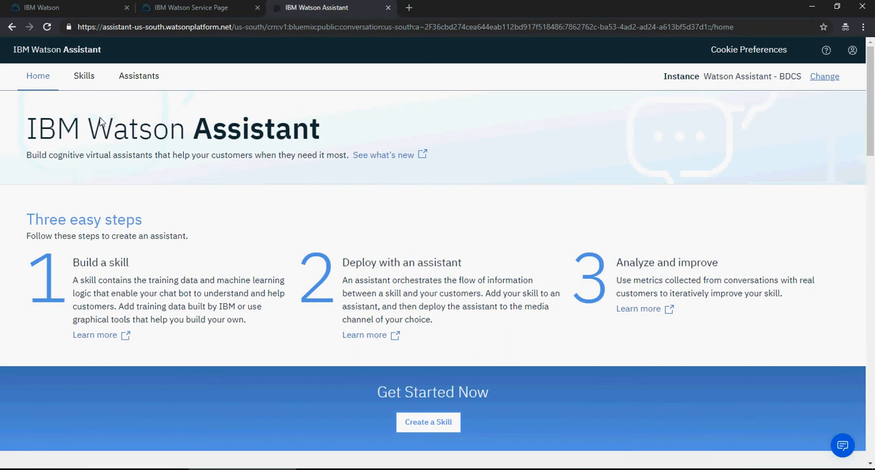
pyautogui.moveTo(144, 84)
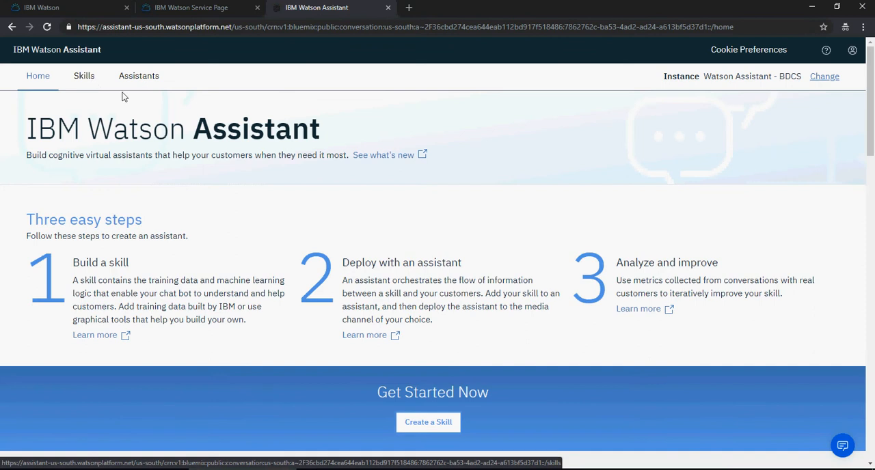
pyautogui.moveTo(114, 96)
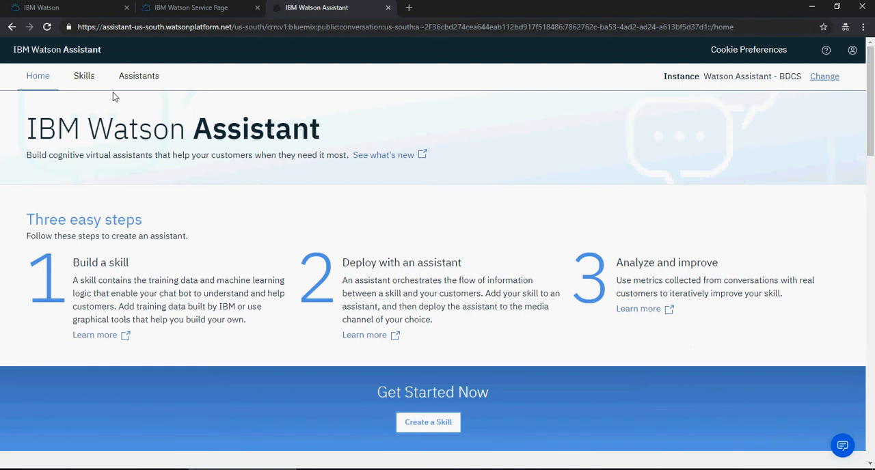
pyautogui.moveTo(95, 77)
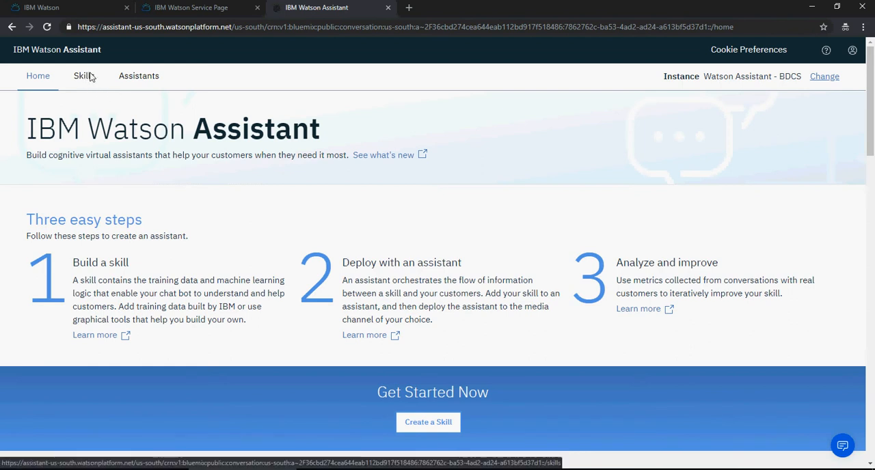
pyautogui.moveTo(164, 207)
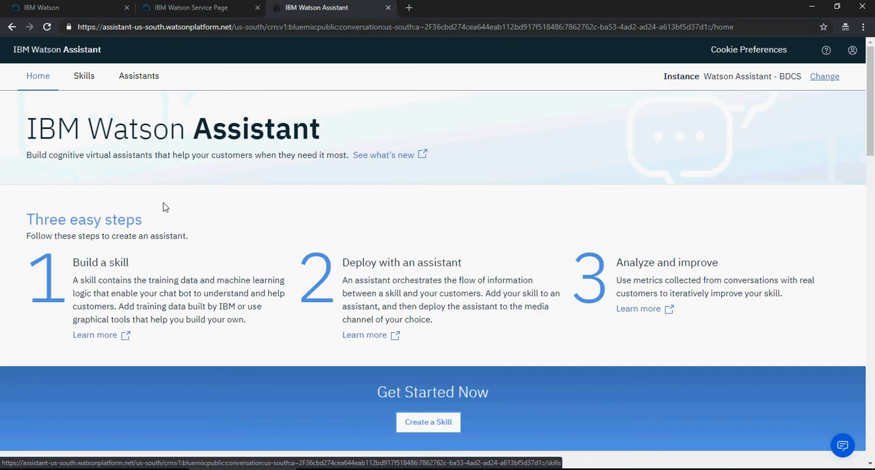
# Select the 'Build a skill' step heading on the Watson Assistant home page.
pyautogui.doubleClick(82, 263)
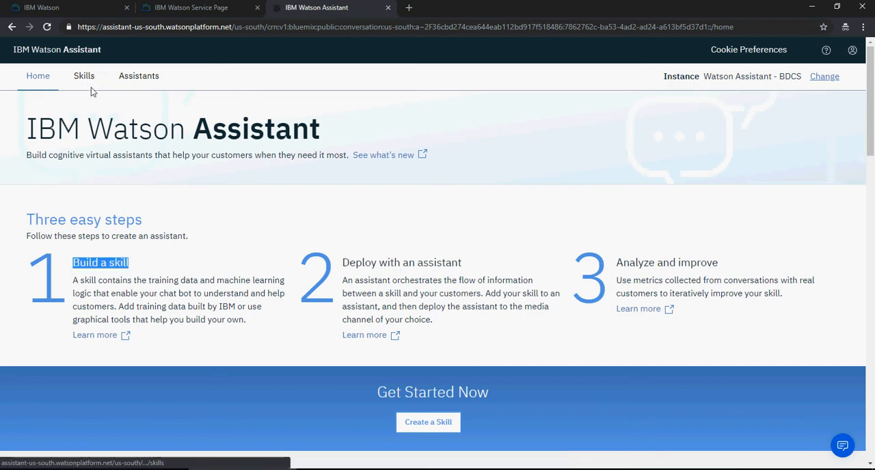
pyautogui.moveTo(144, 79)
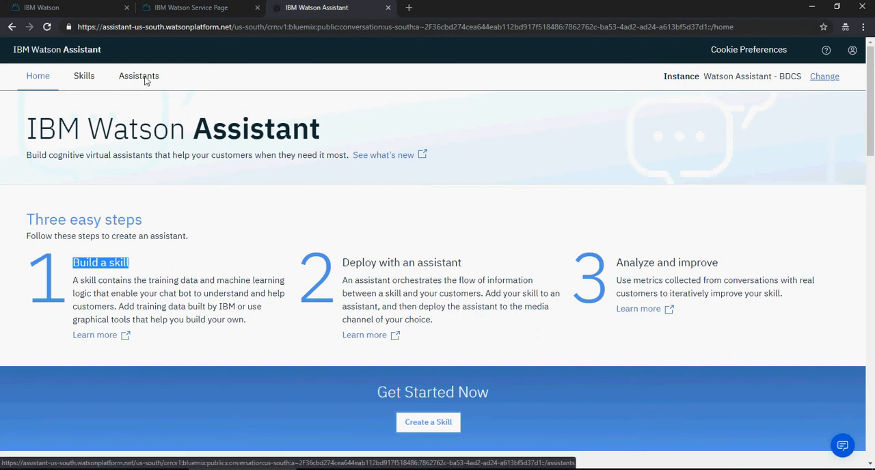
pyautogui.moveTo(176, 111)
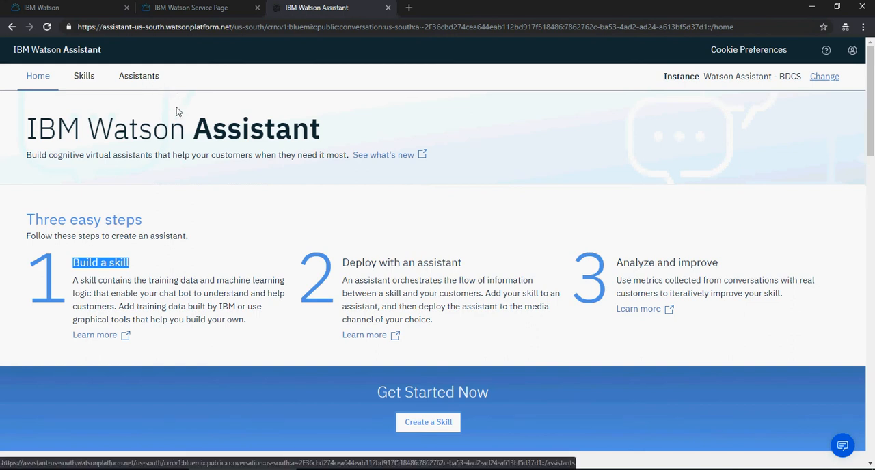
pyautogui.moveTo(405, 192)
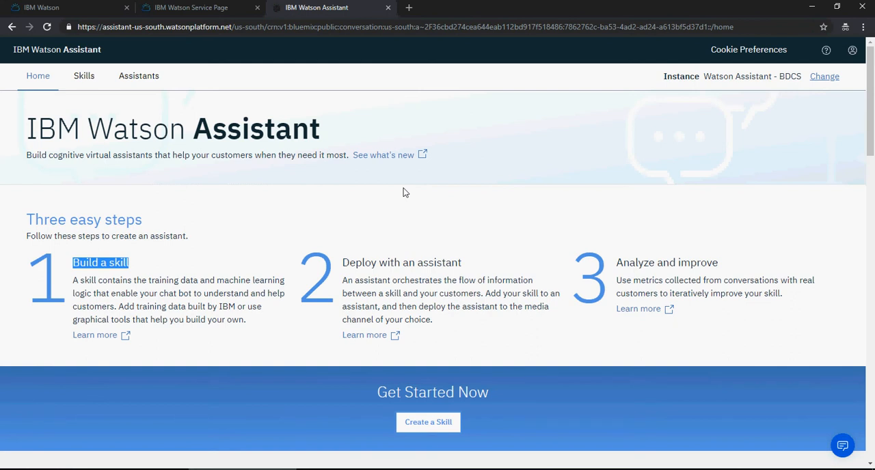
pyautogui.moveTo(265, 188)
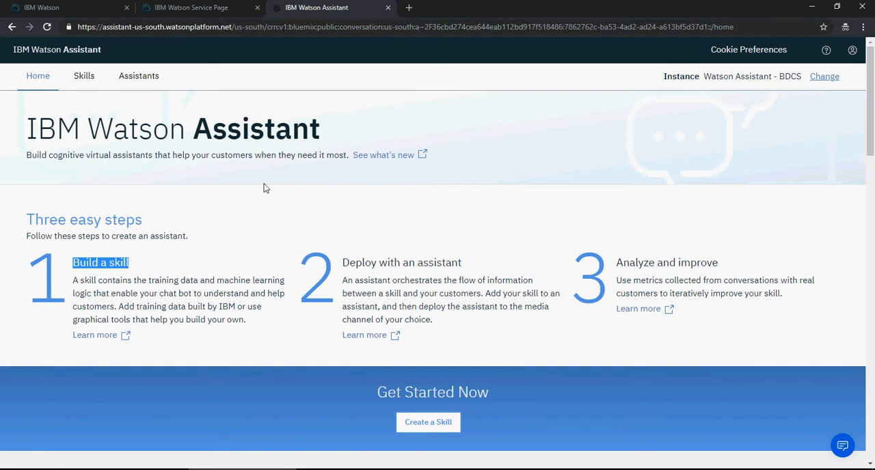
pyautogui.moveTo(84, 80)
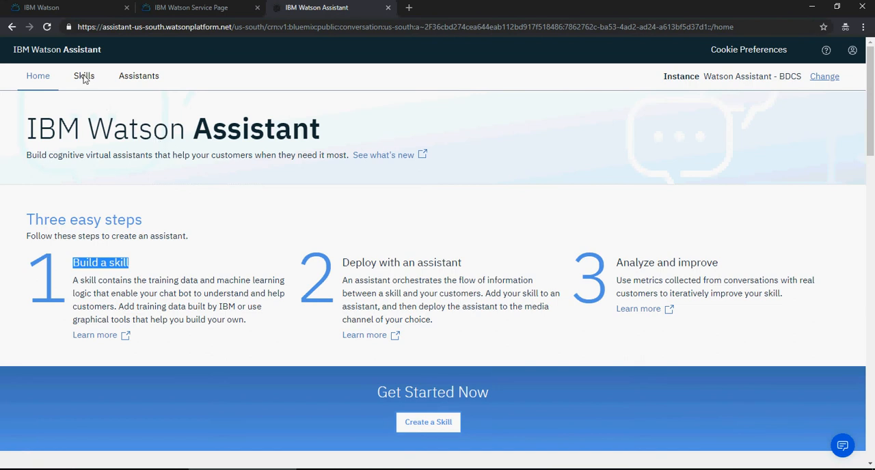
# Switch to the Skills tab to see the Book Recommendation dialog skill.
pyautogui.click(84, 76)
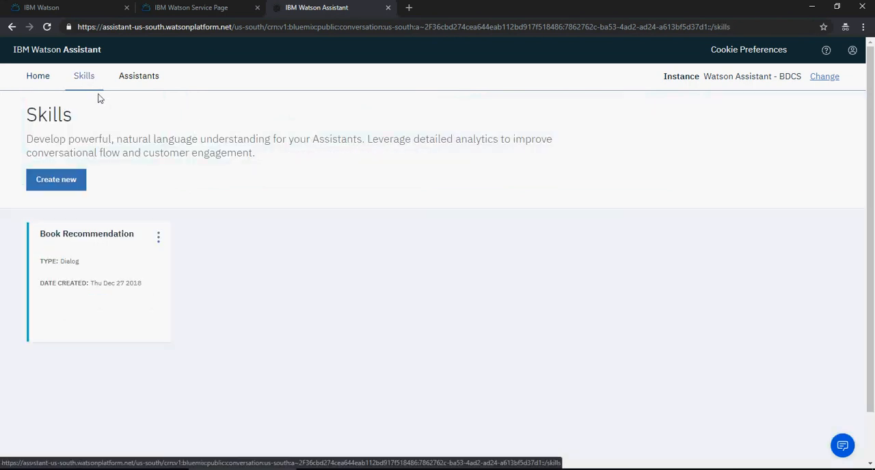
pyautogui.moveTo(111, 266)
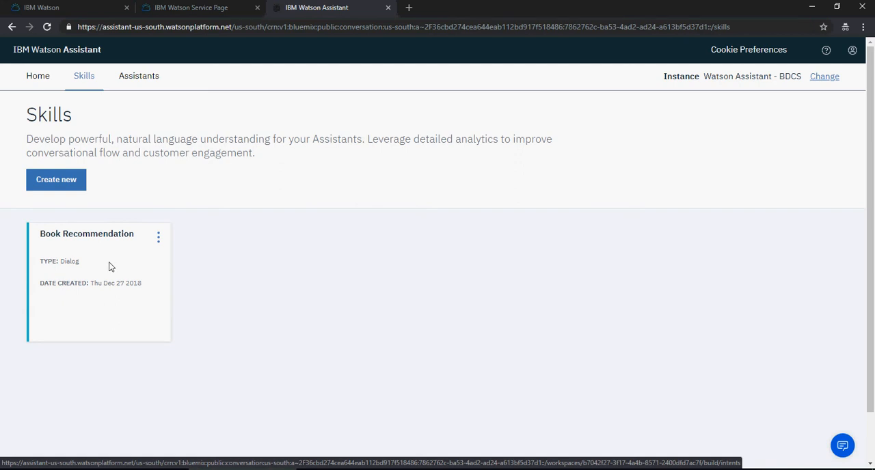
pyautogui.moveTo(63, 188)
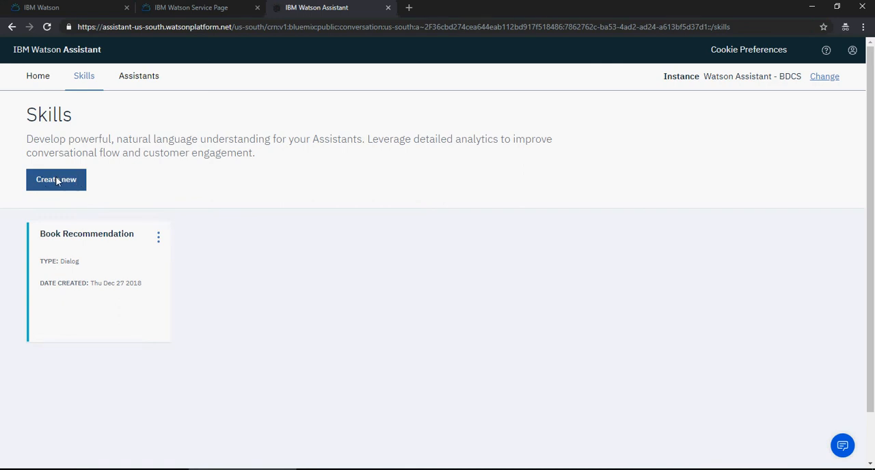
pyautogui.moveTo(113, 191)
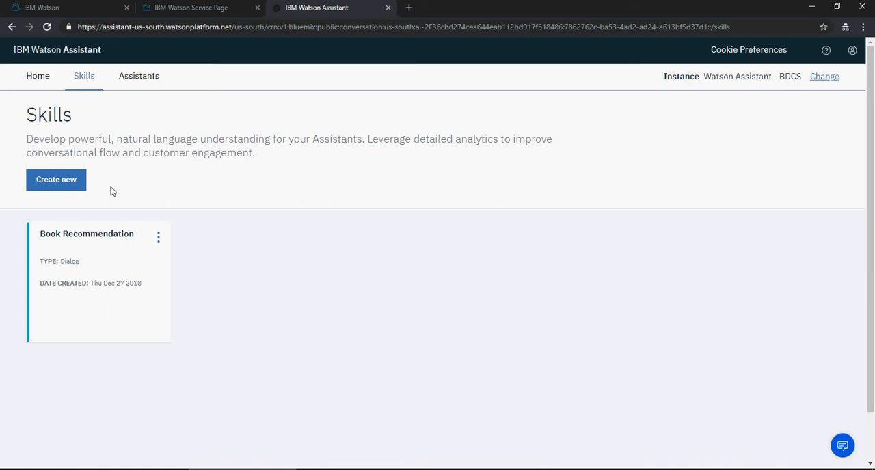
pyautogui.moveTo(101, 247)
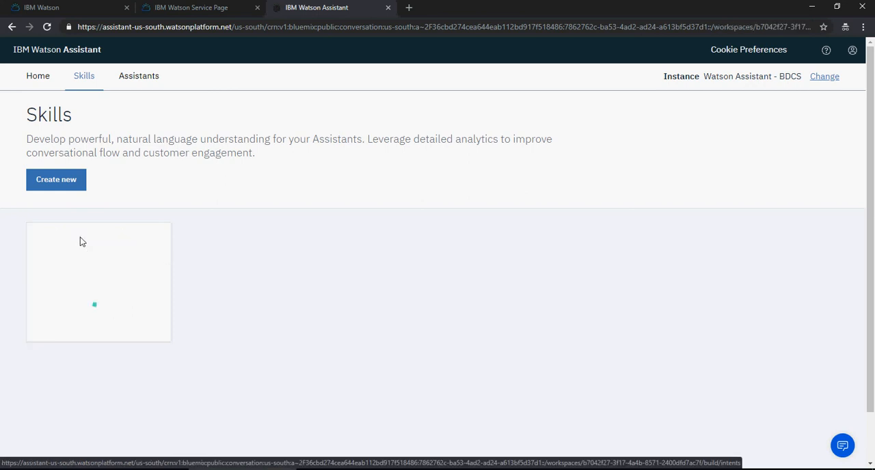
# Open Book Recommendation, browse Entities, Dialog and Content Catalog, then return to Intents.
pyautogui.click(99, 282)
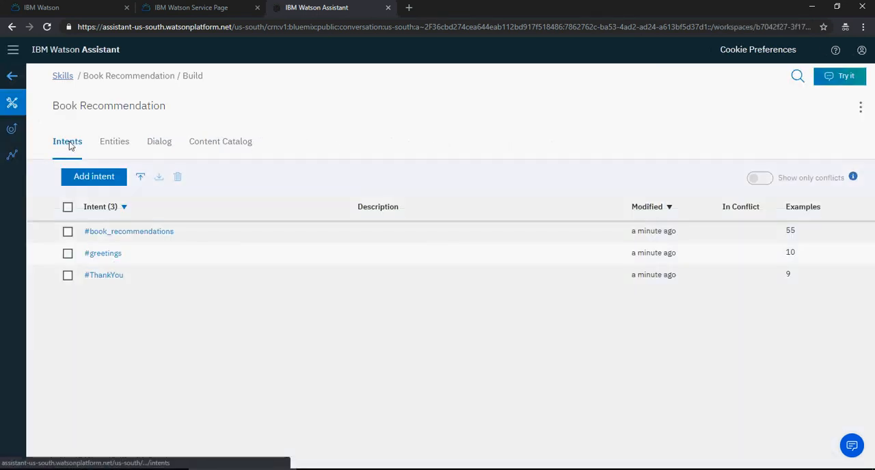
pyautogui.moveTo(77, 151)
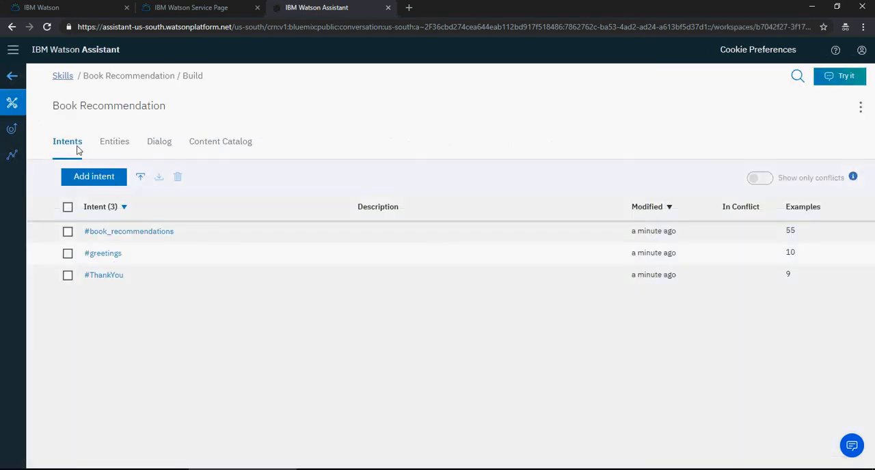
pyautogui.moveTo(106, 148)
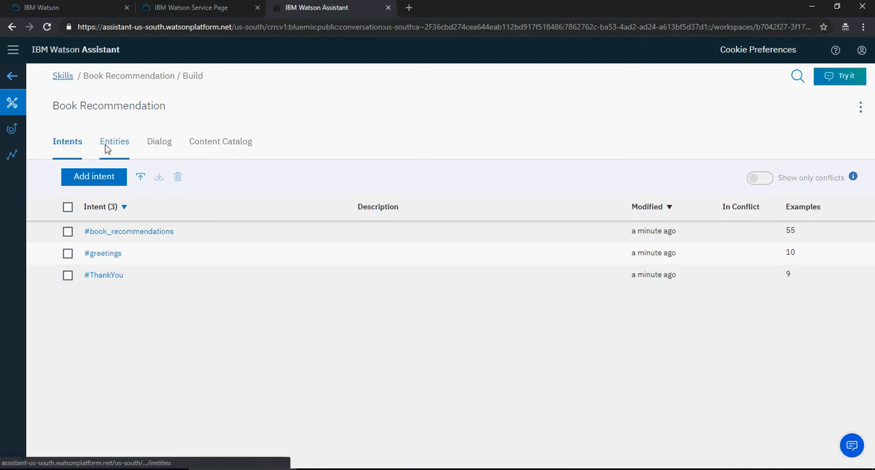
pyautogui.click(115, 141)
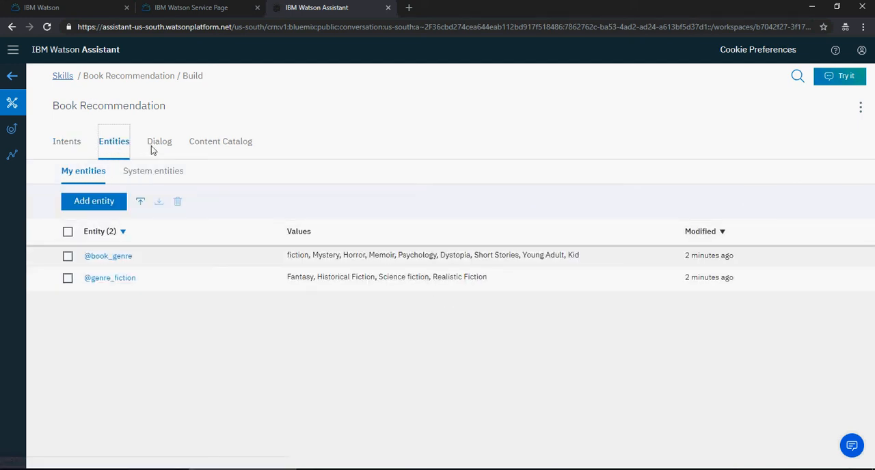
pyautogui.click(159, 141)
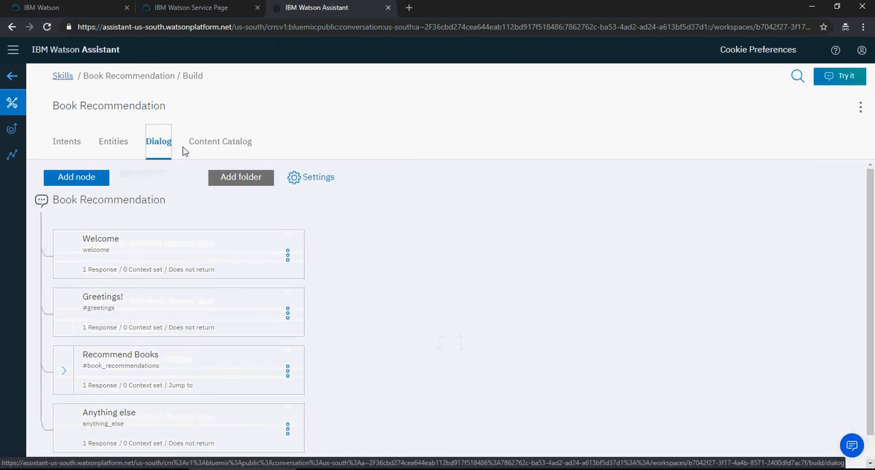
pyautogui.click(220, 141)
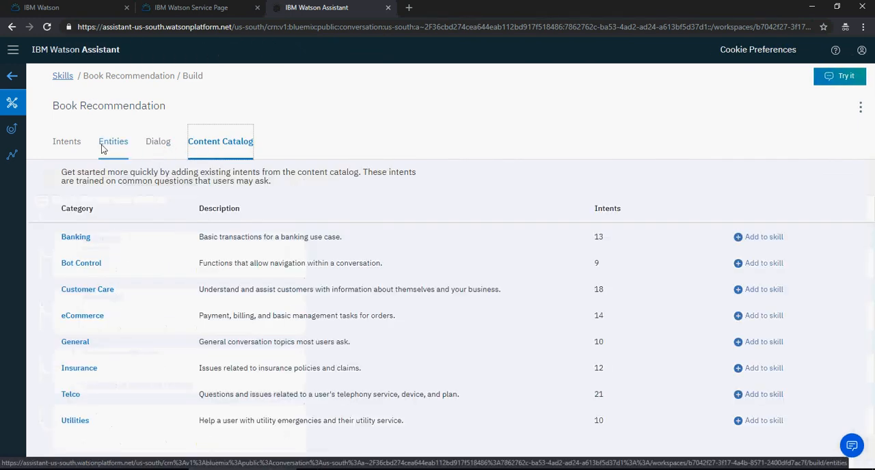
pyautogui.click(67, 141)
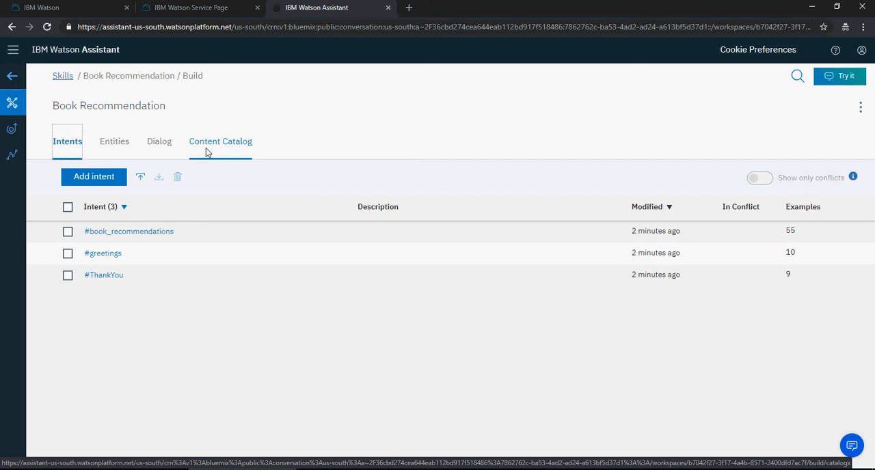
pyautogui.moveTo(850, 85)
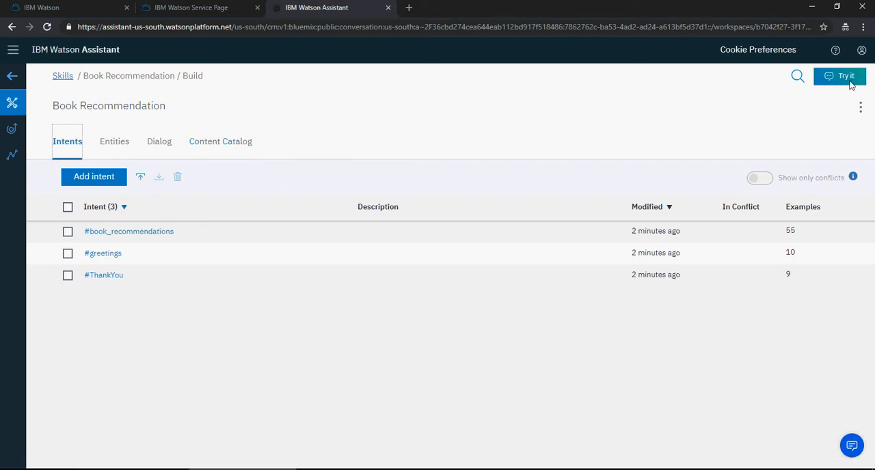
pyautogui.click(843, 76)
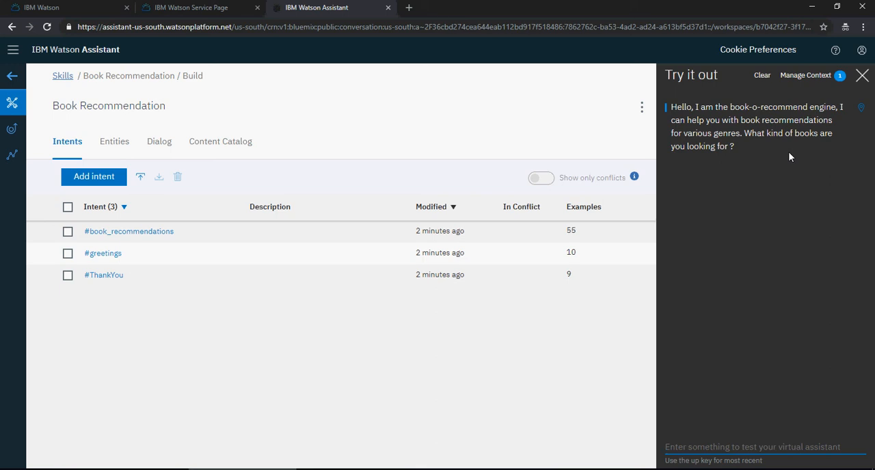
pyautogui.click(862, 76)
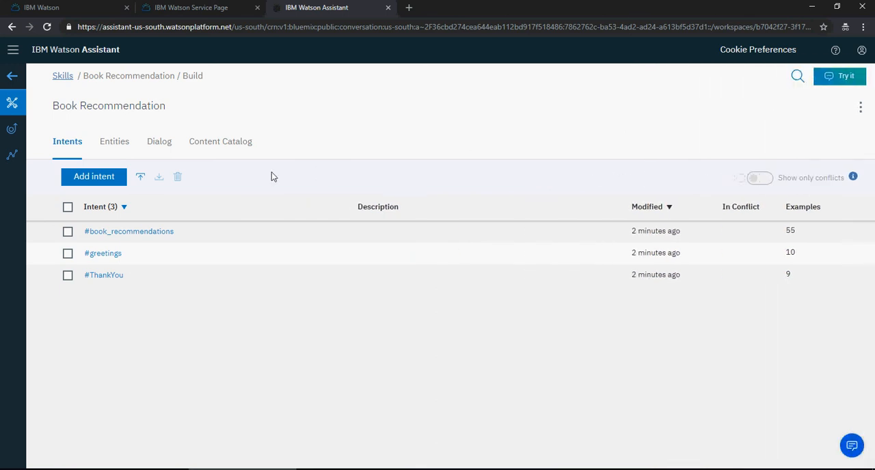
# Switch between the Entities and Intents tabs, view Dialog nodes, then go back to Skills.
pyautogui.click(113, 141)
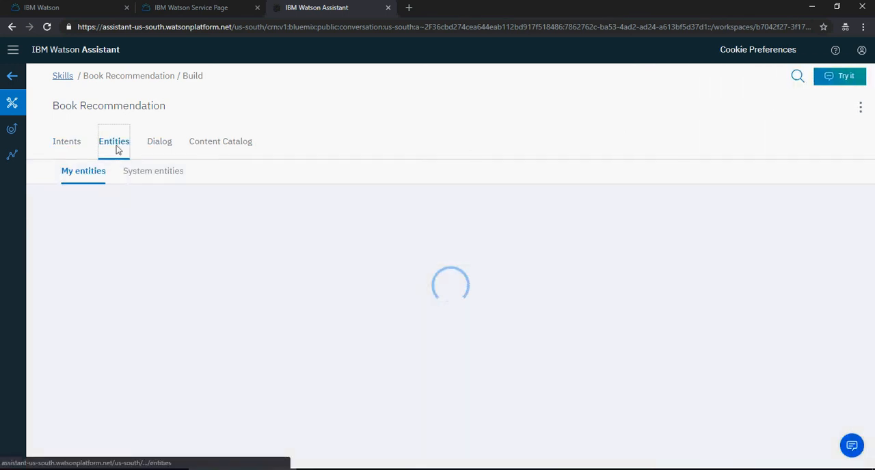
pyautogui.click(67, 141)
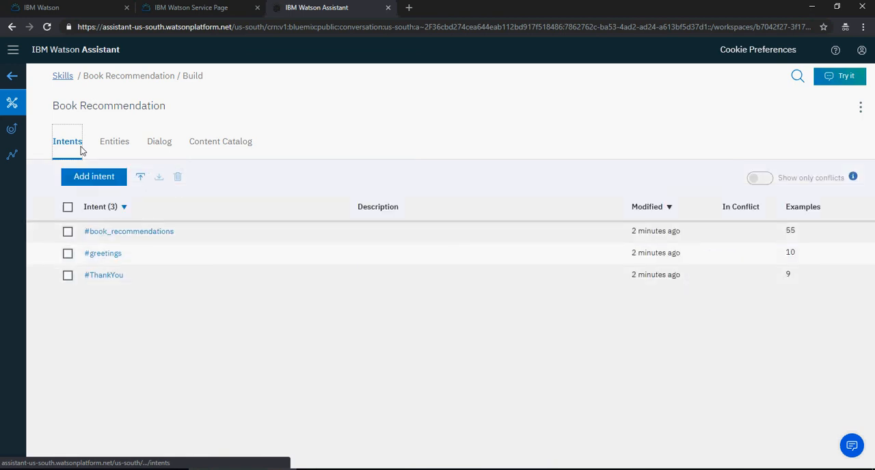
pyautogui.click(114, 142)
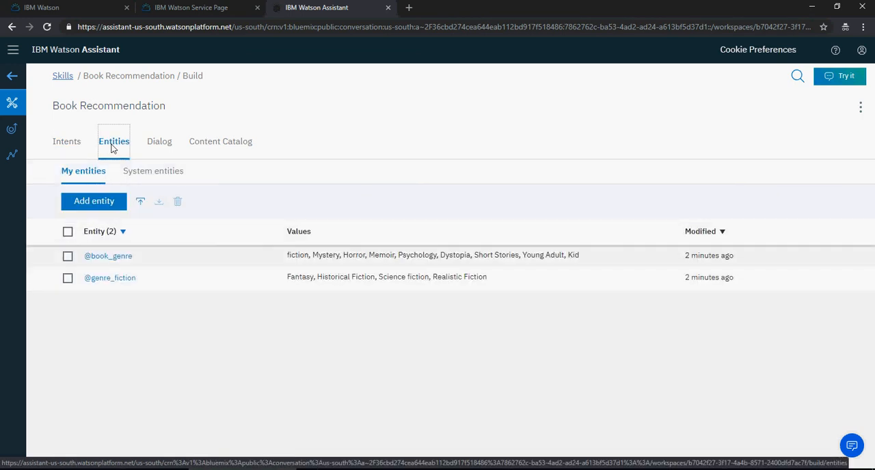
pyautogui.moveTo(164, 145)
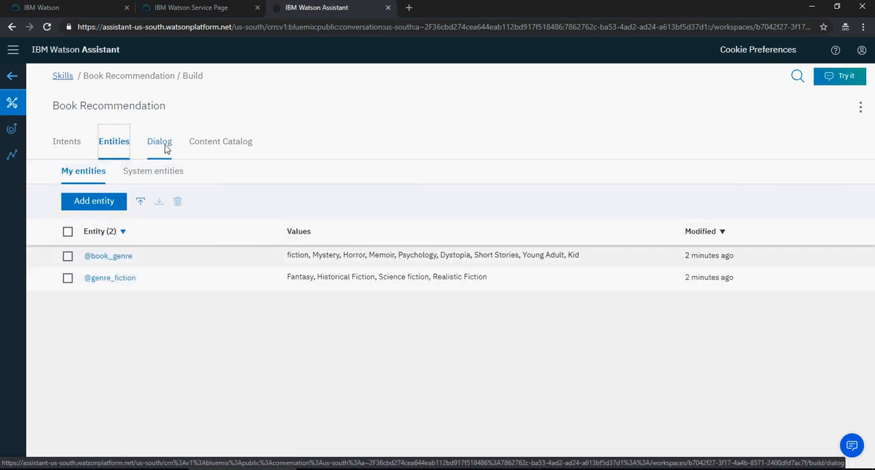
pyautogui.click(159, 141)
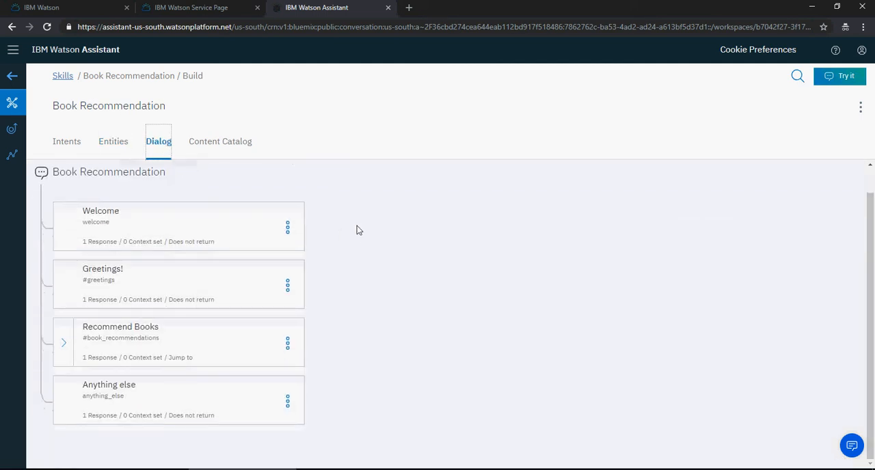
pyautogui.moveTo(307, 275)
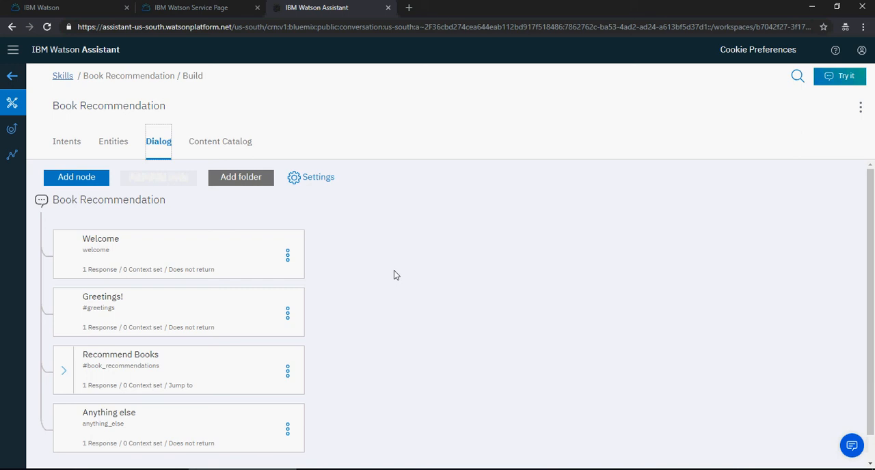
pyautogui.moveTo(63, 81)
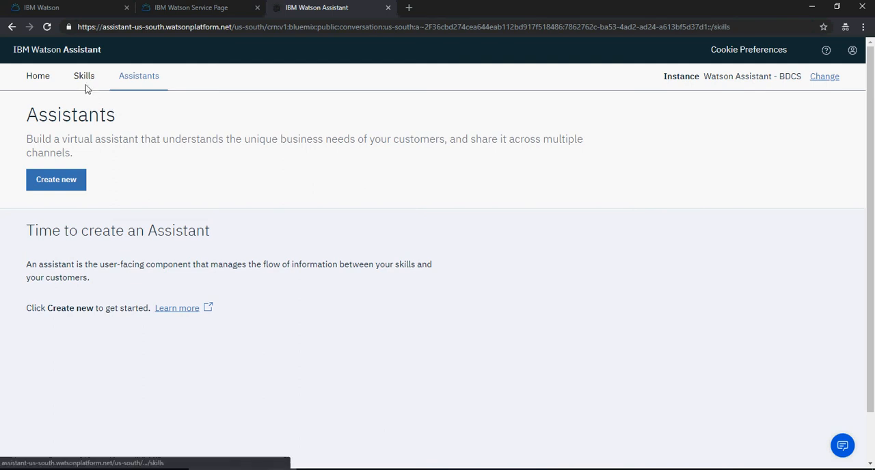
pyautogui.click(83, 76)
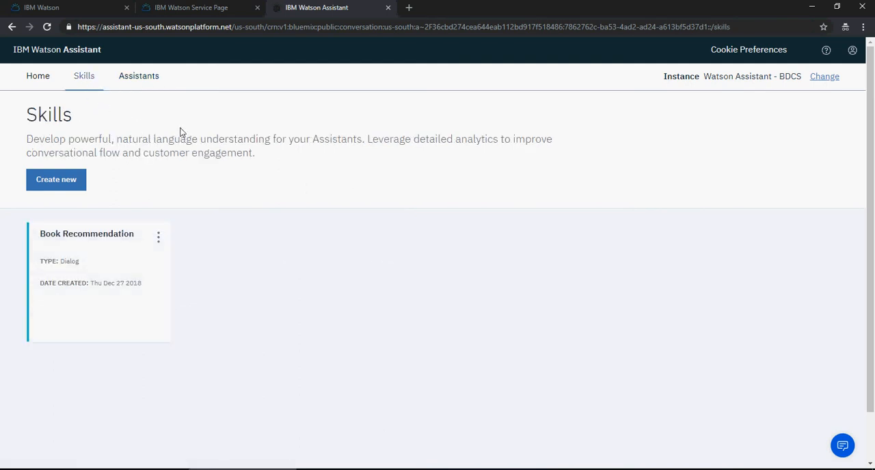